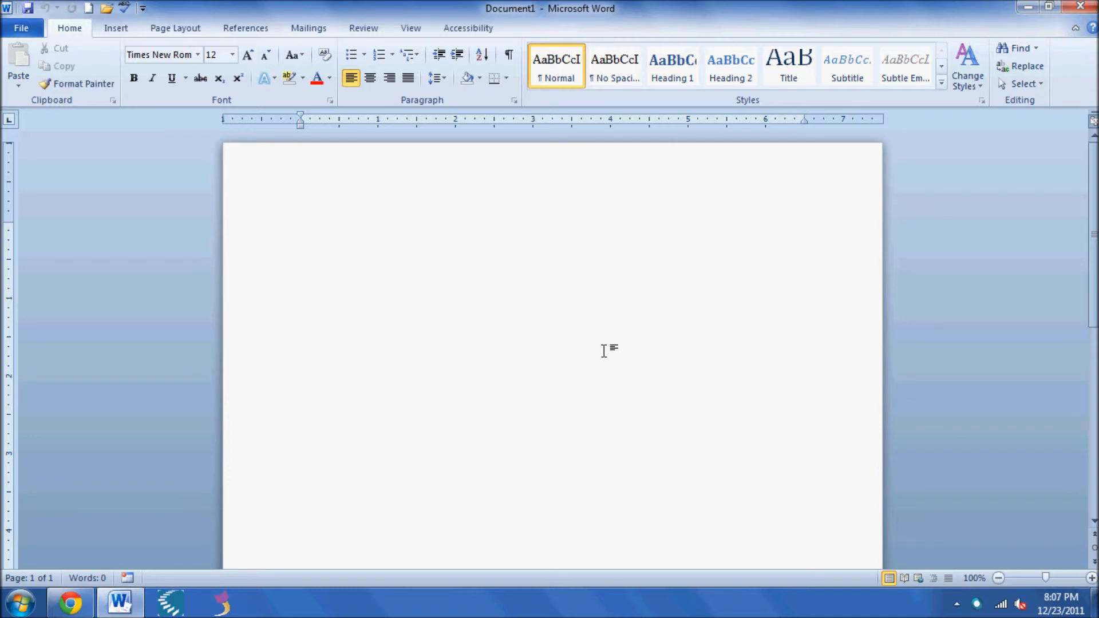
# - Show the Customize Quick Access Toolbar dropdown from the blank document
pyautogui.click(301, 226)
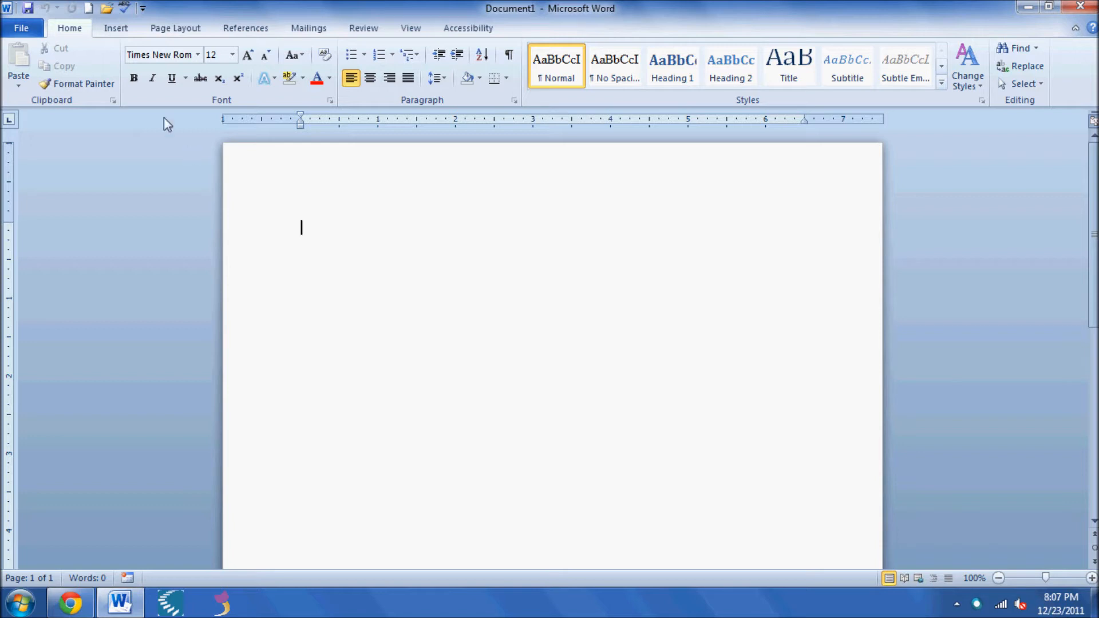
pyautogui.moveTo(70, 11)
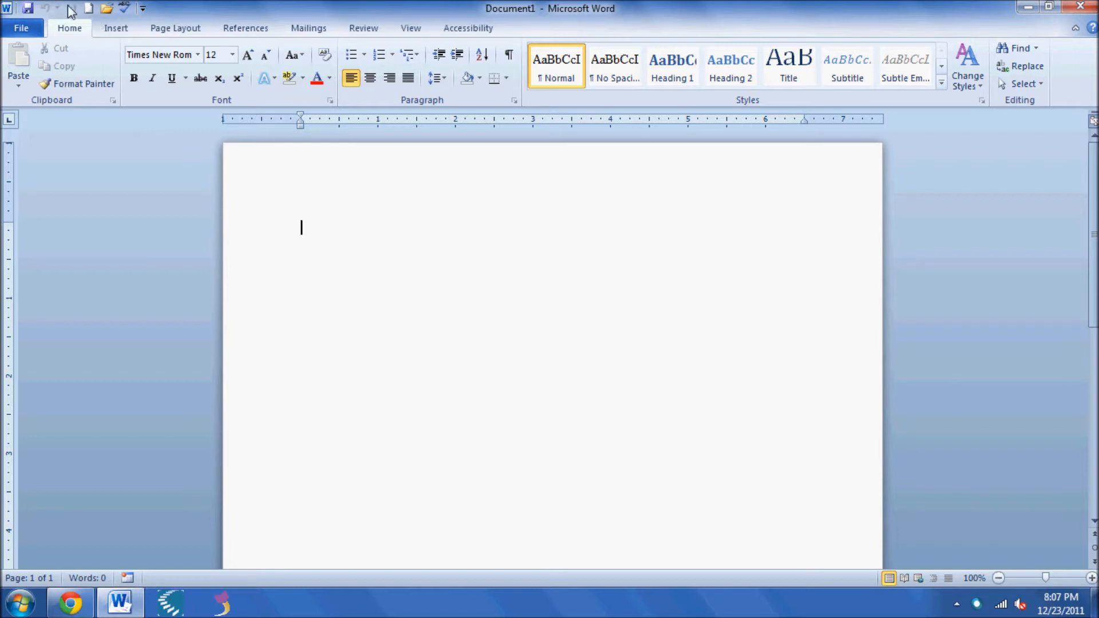
pyautogui.moveTo(143, 8)
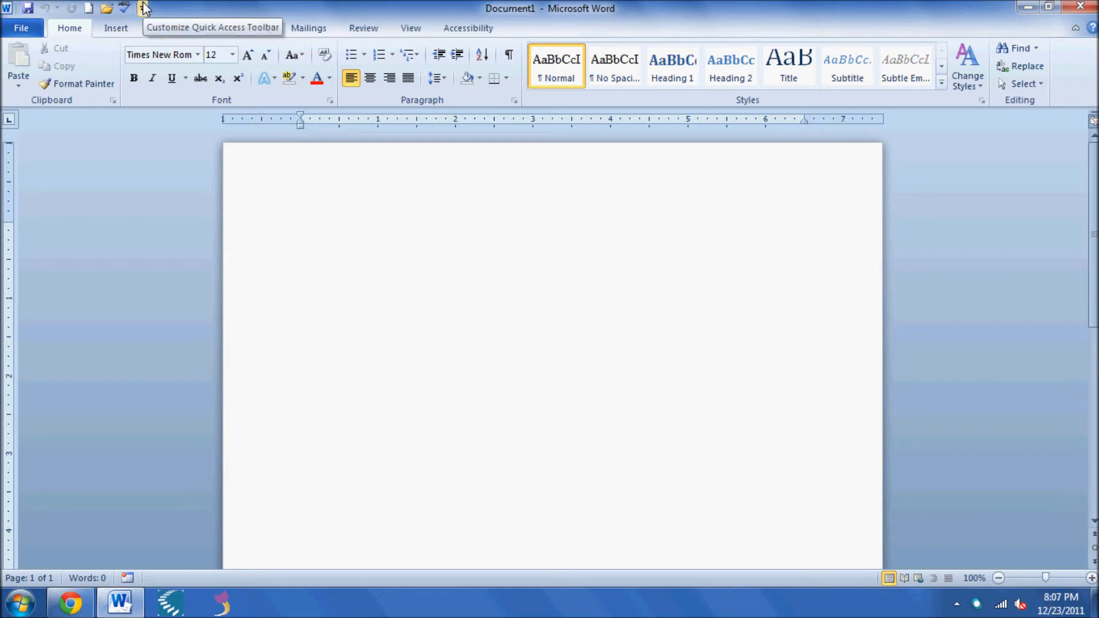
pyautogui.click(301, 227)
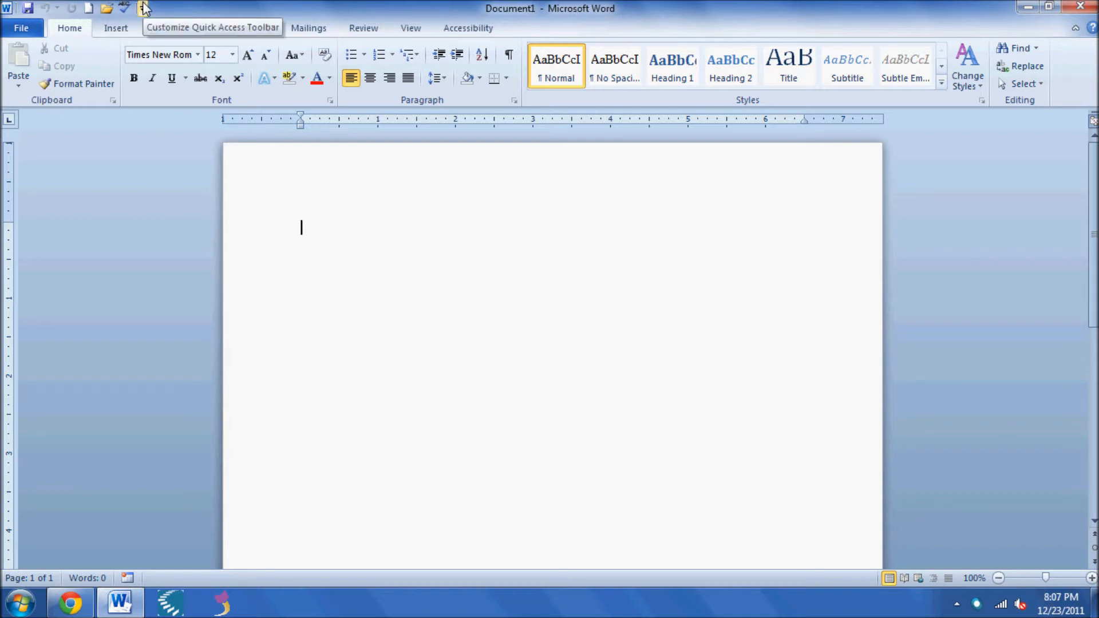
pyautogui.click(143, 8)
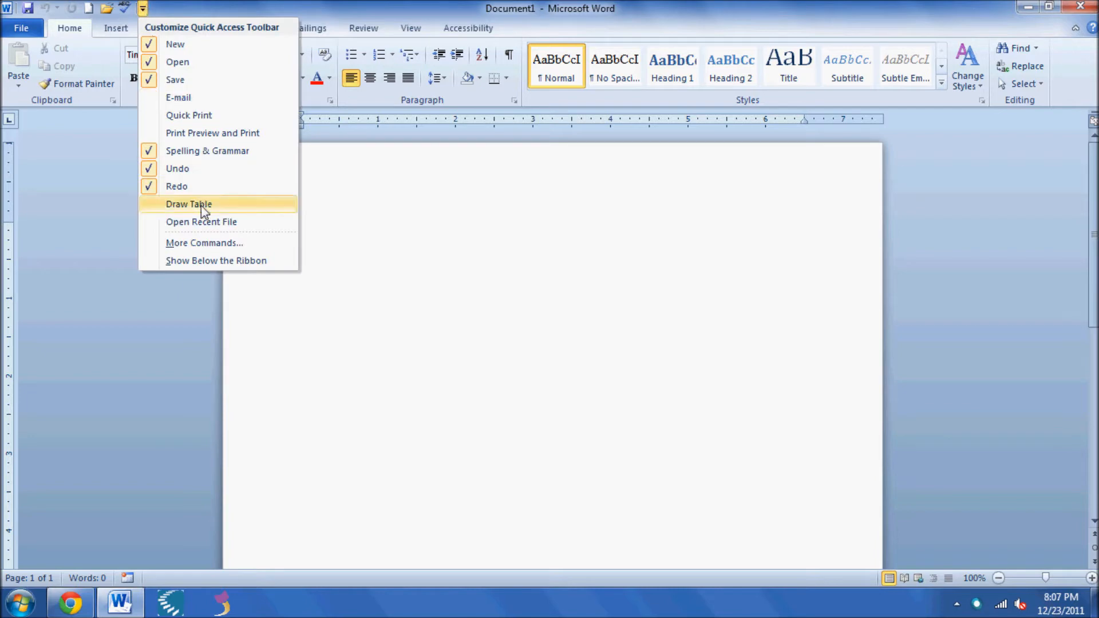
# - In More Commands, list All Commands and scroll down to the Speak entry
pyautogui.click(203, 243)
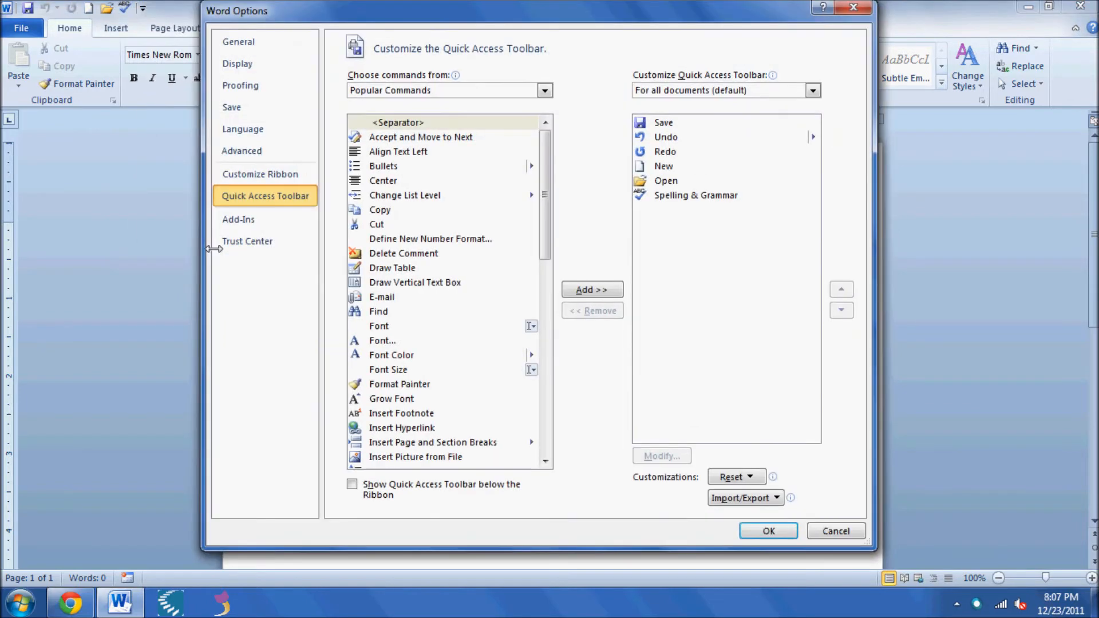
pyautogui.moveTo(545, 89)
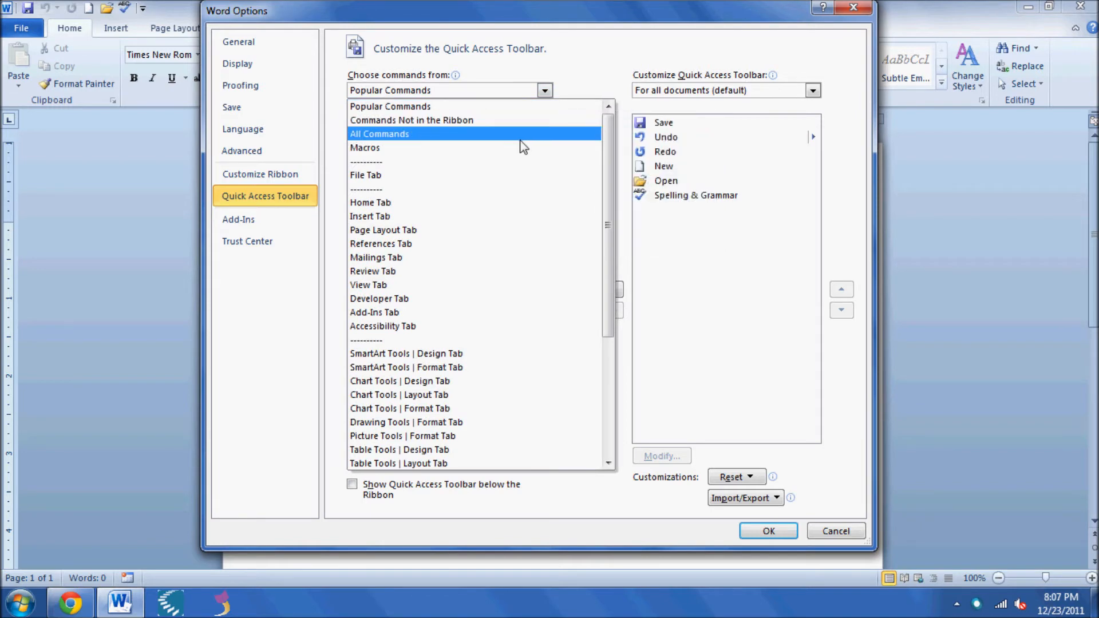
pyautogui.click(379, 134)
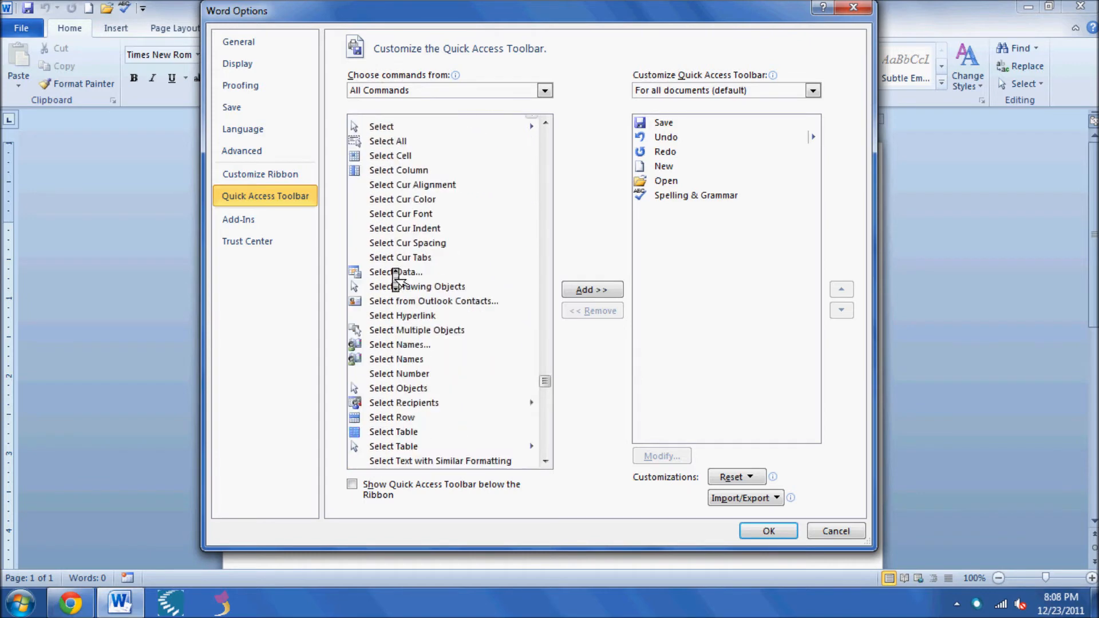
pyautogui.scroll(-3)
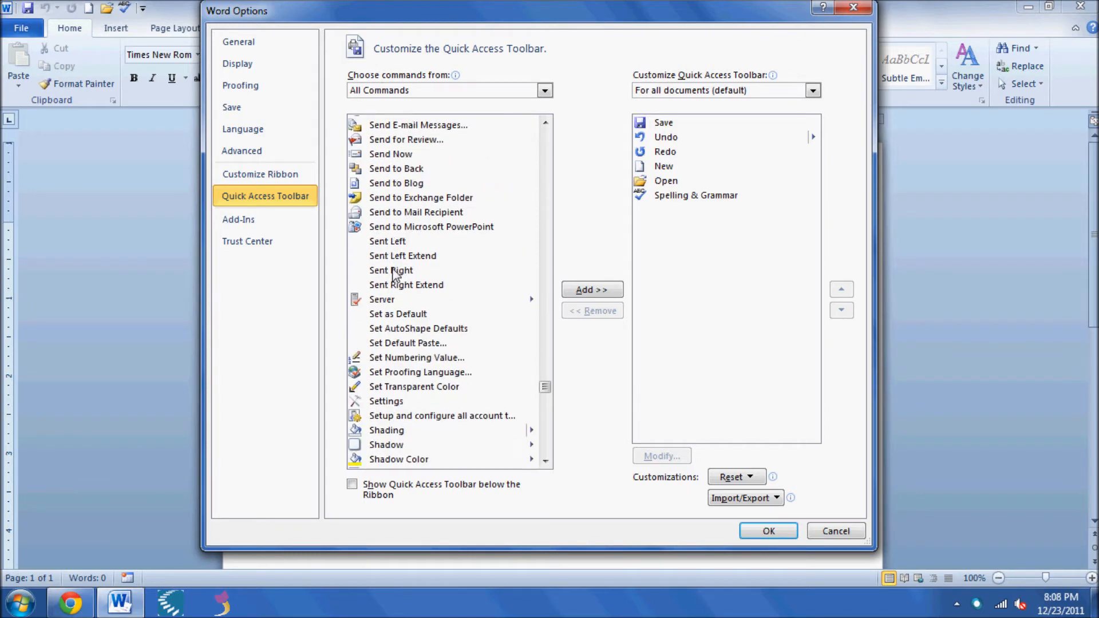
pyautogui.scroll(-3)
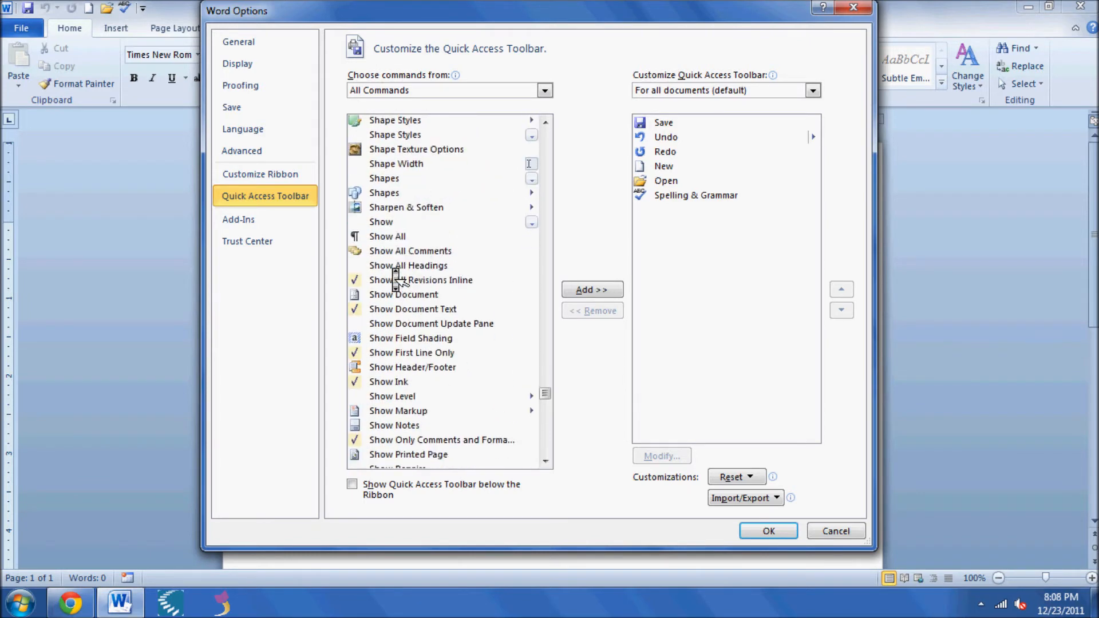
pyautogui.scroll(-3)
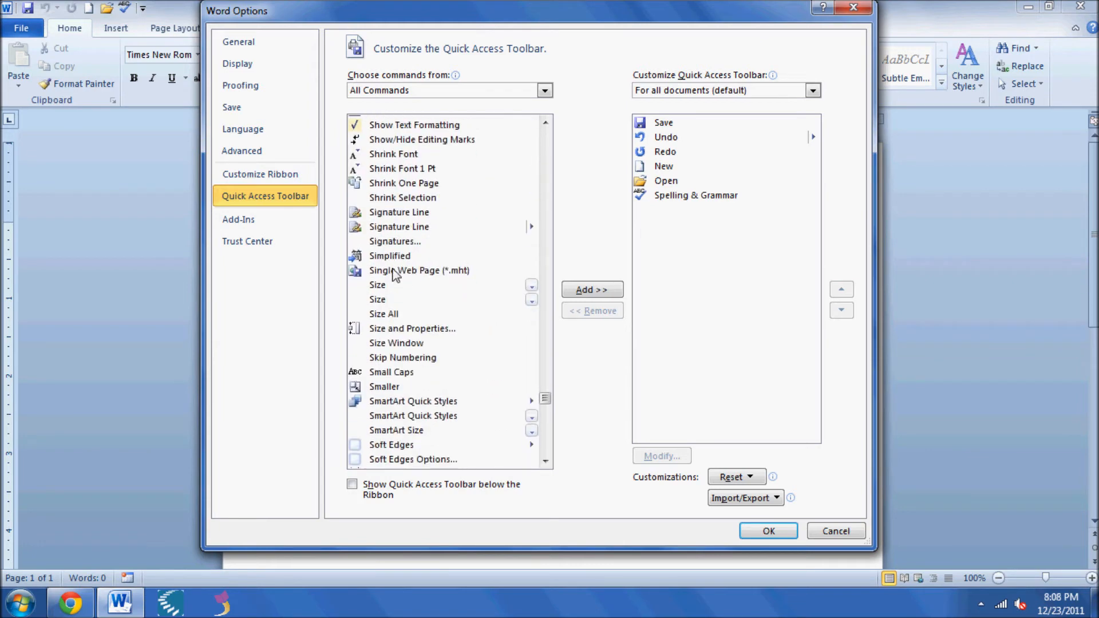
pyautogui.scroll(-3)
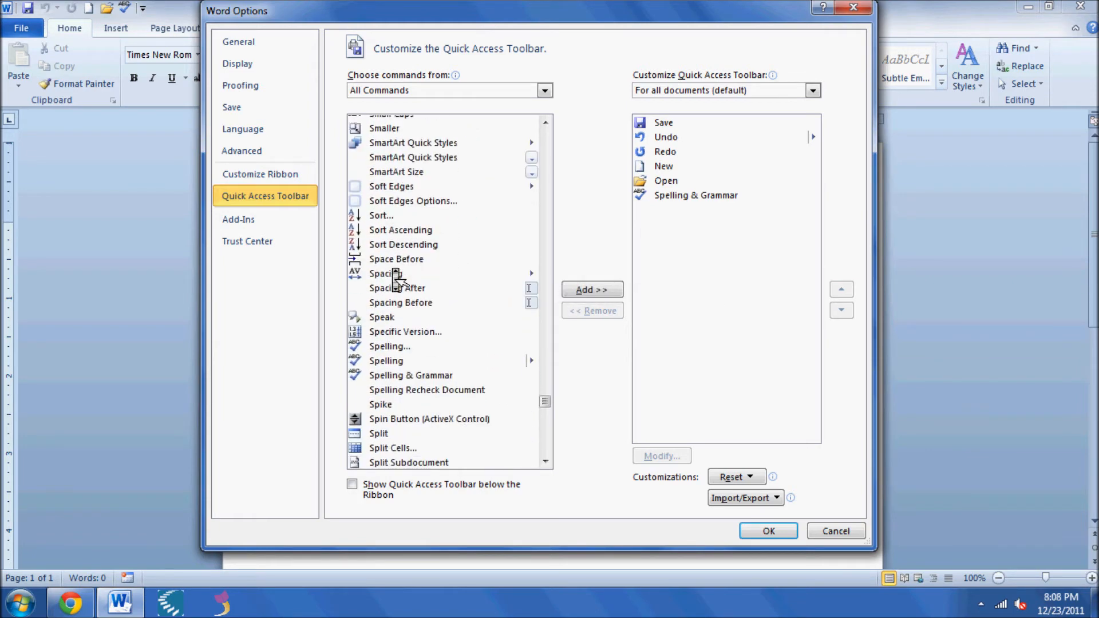
pyautogui.moveTo(407, 280)
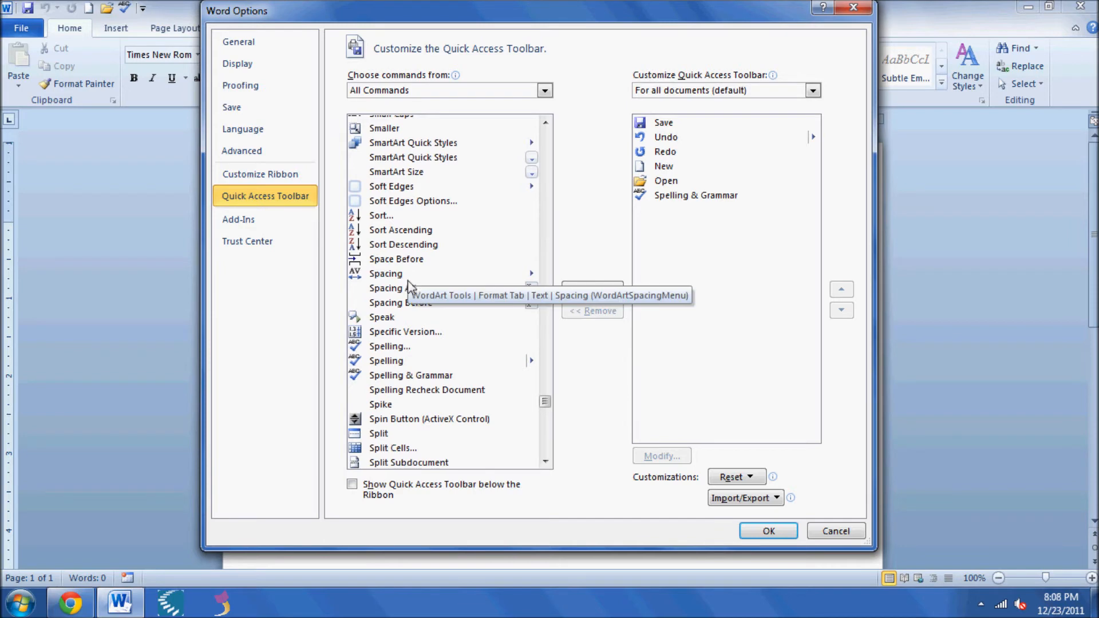
pyautogui.moveTo(382, 321)
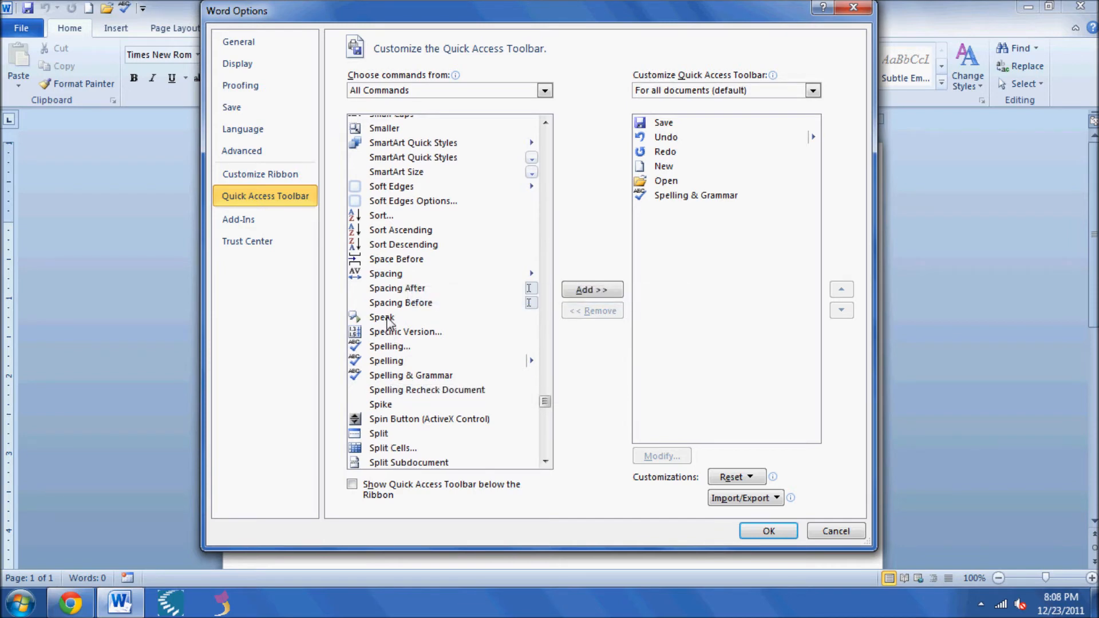
# - Add Speak to the Quick Access Toolbar and confirm with OK
pyautogui.click(383, 318)
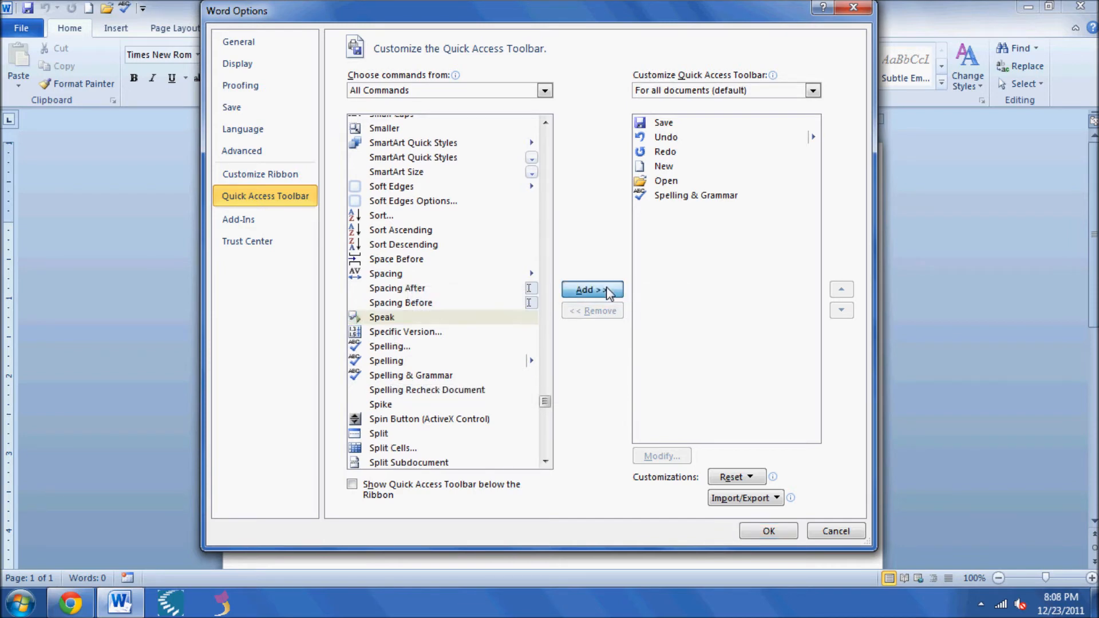
pyautogui.click(592, 289)
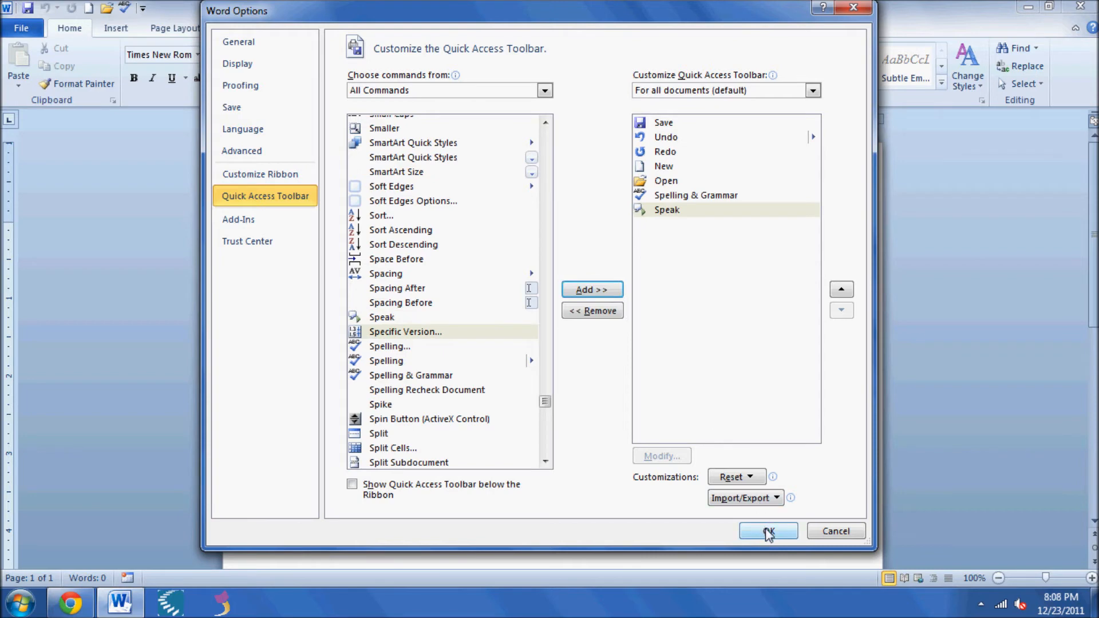
pyautogui.click(767, 531)
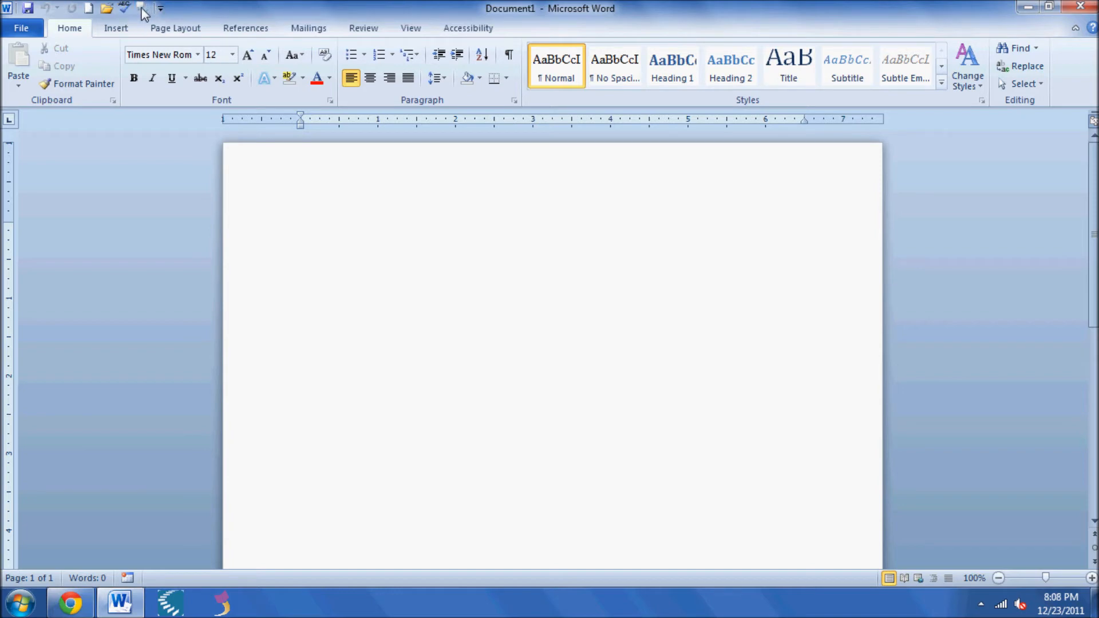
pyautogui.moveTo(142, 8)
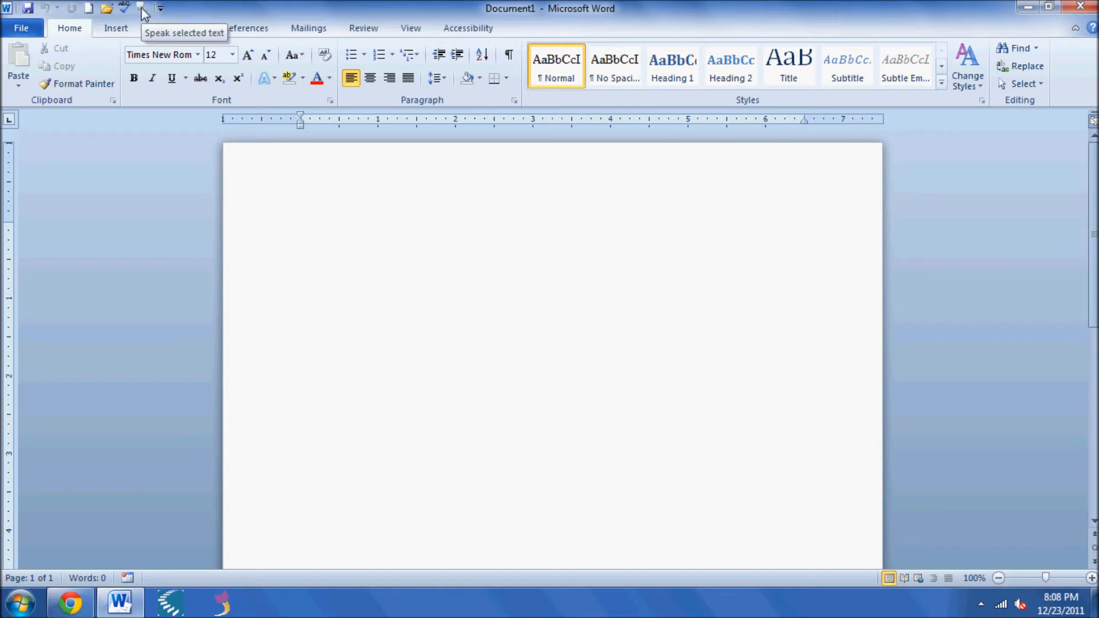
pyautogui.moveTo(80, 368)
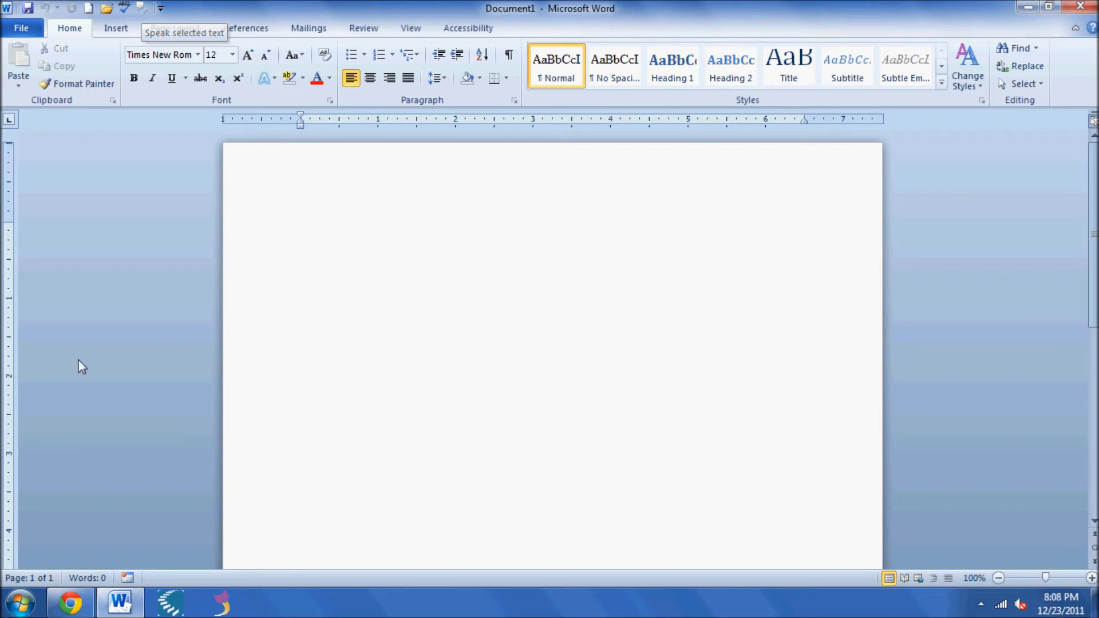
# - Switch to the Assistive Technology Blog in Chrome from the taskbar
pyautogui.click(67, 601)
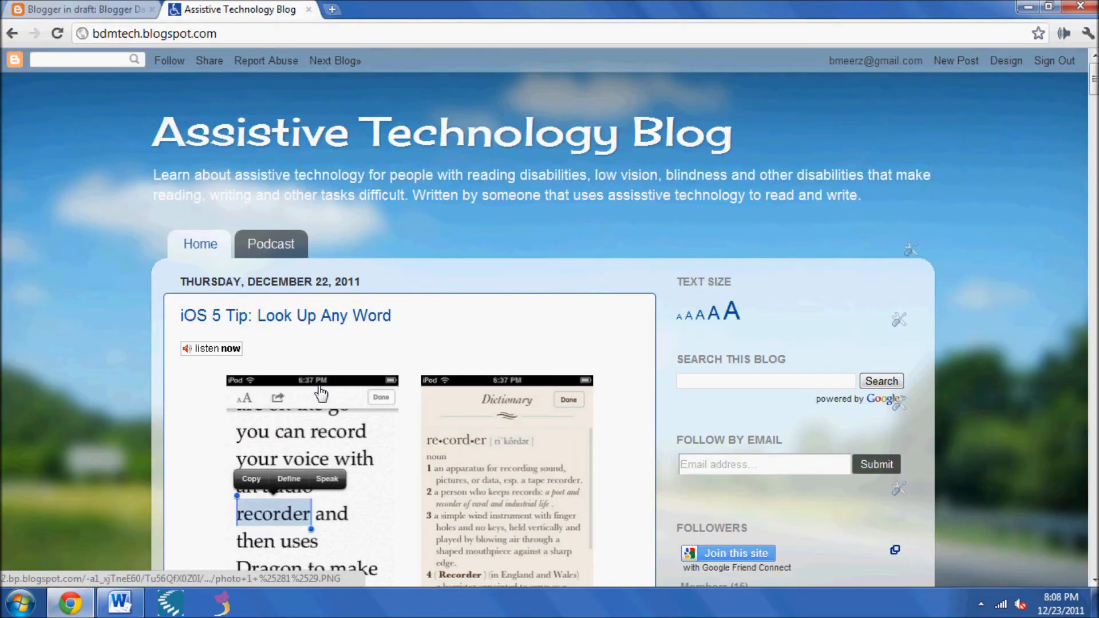
# - Copy the iOS 5 word-definitions paragraph from the blog and return to Word
pyautogui.scroll(-3)
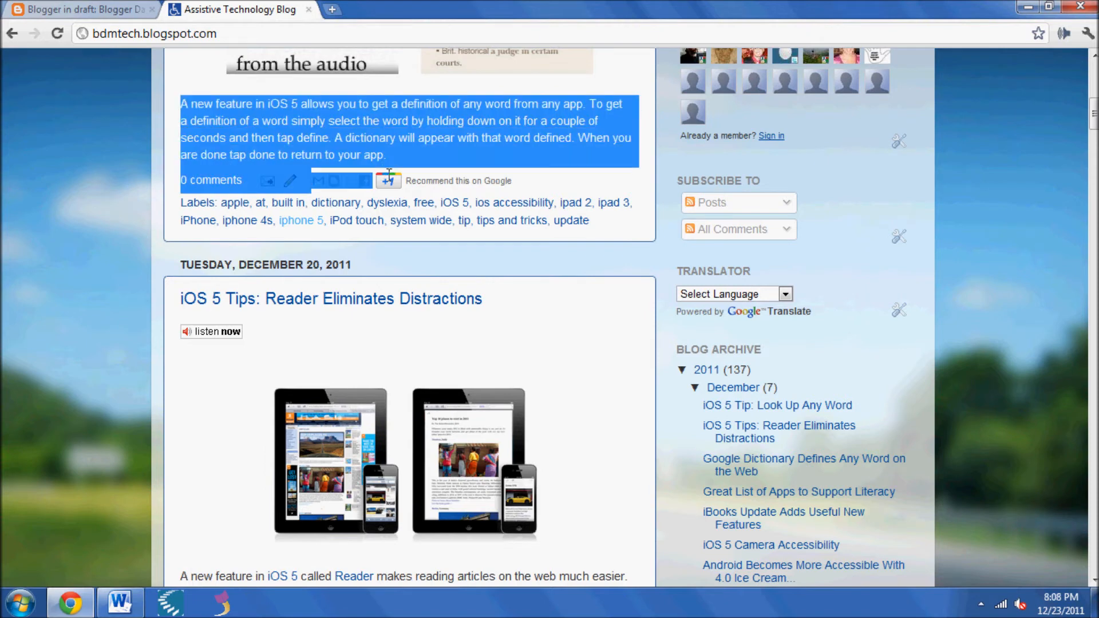
pyautogui.rightClick(357, 148)
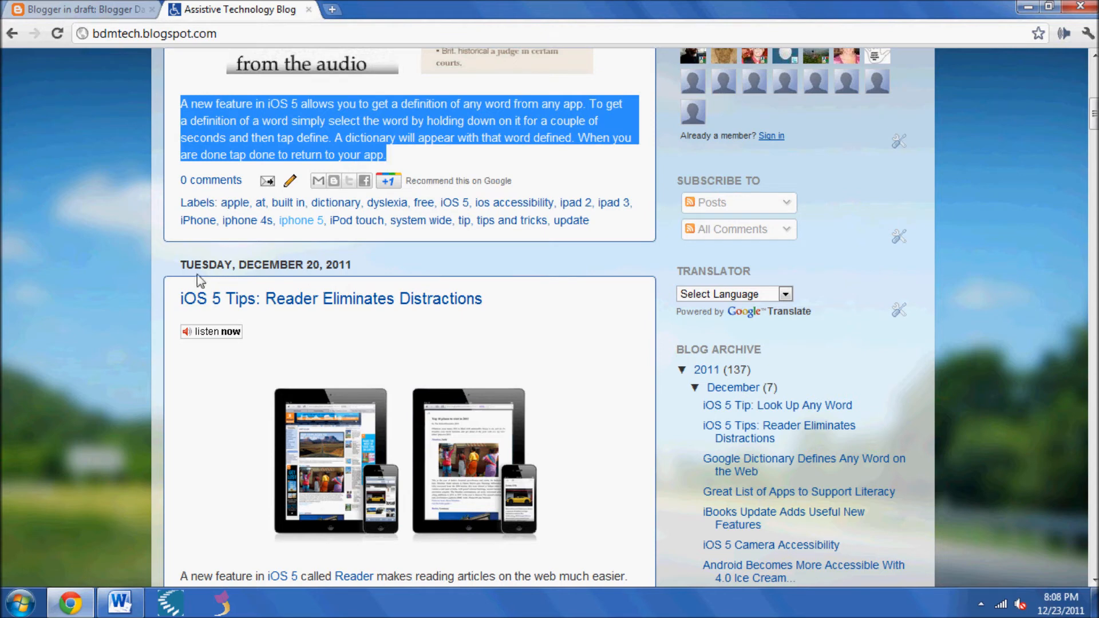
pyautogui.click(118, 601)
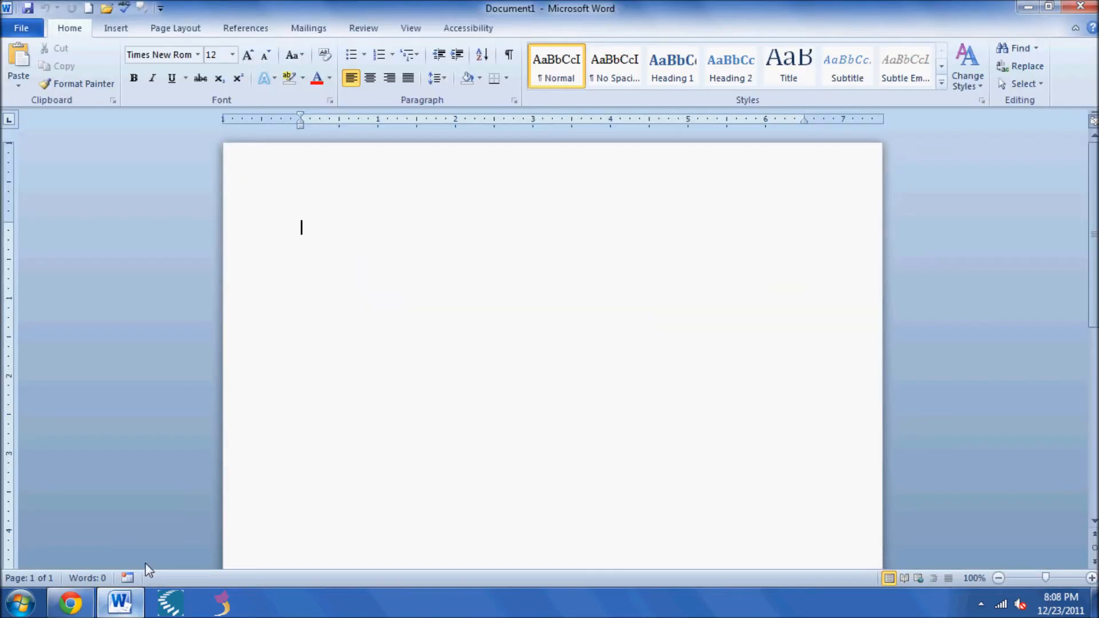
# - Paste the copied iOS 5 paragraph into the blank document as text only
pyautogui.rightClick(456, 245)
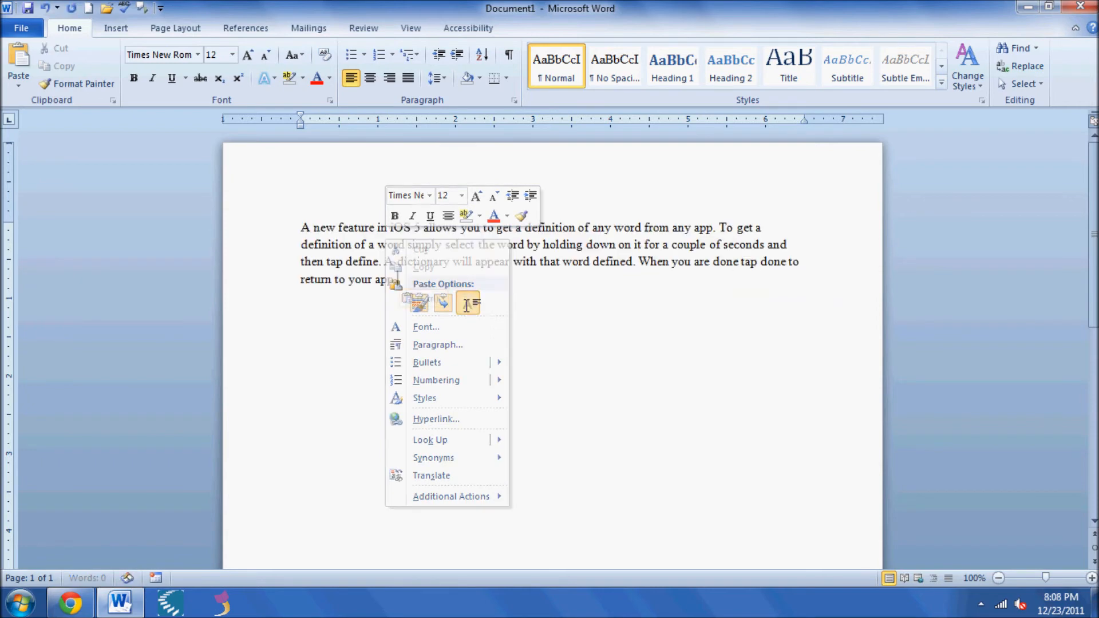
pyautogui.click(468, 301)
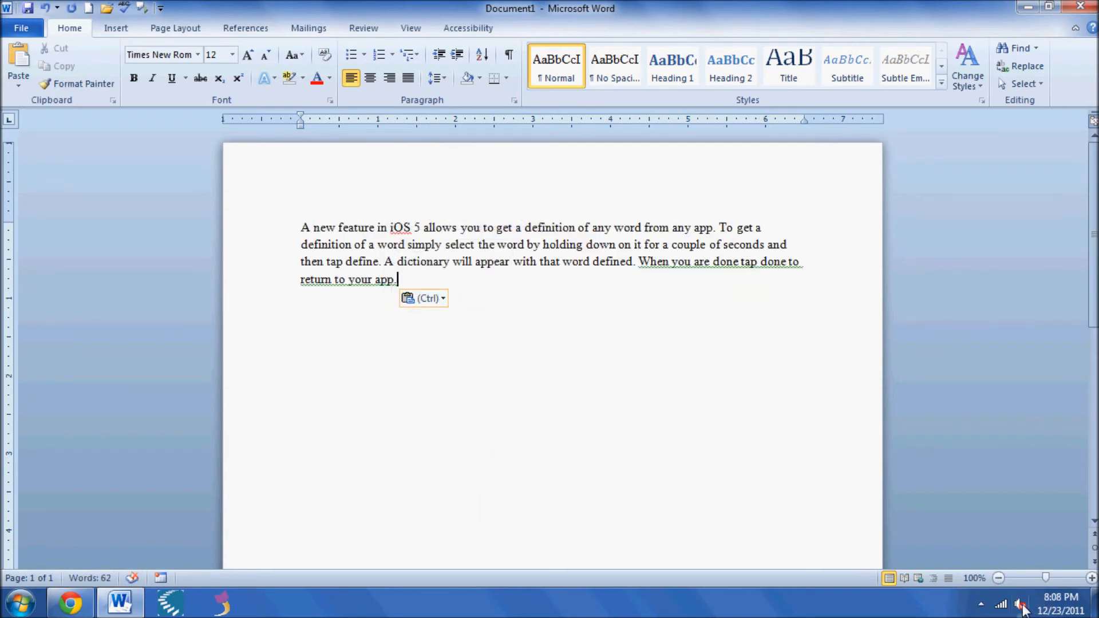
pyautogui.click(1021, 605)
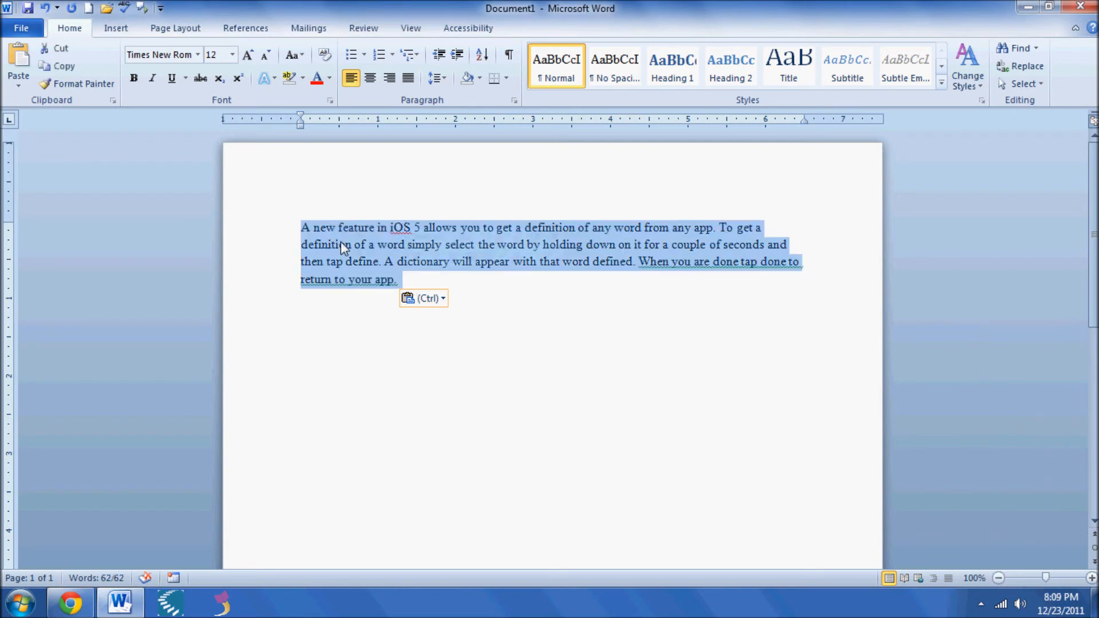
pyautogui.moveTo(142, 8)
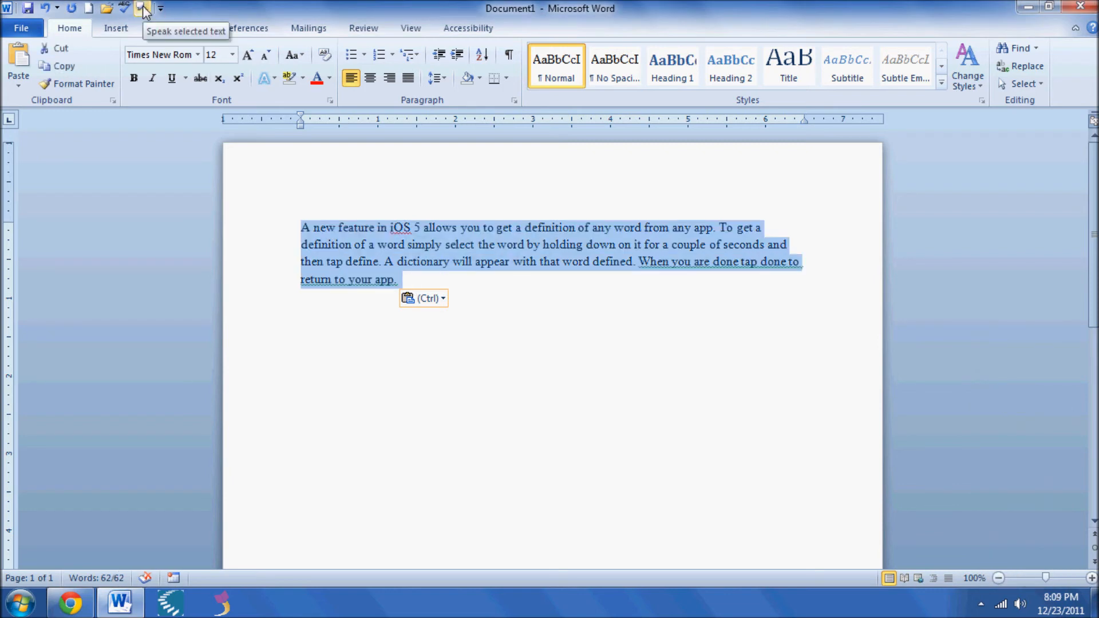